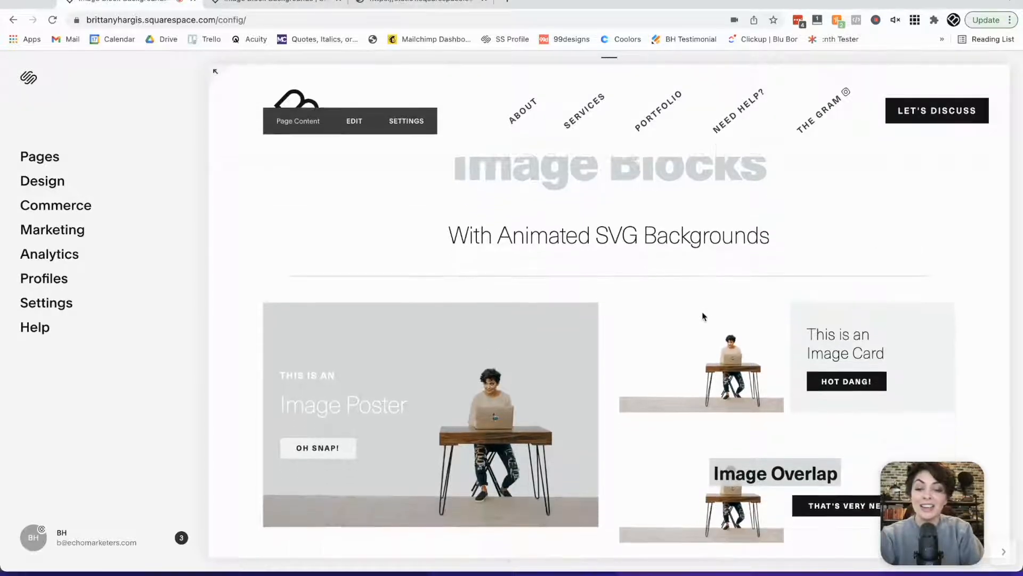
Toggle the OG group's visibility to show and hide the original riverside photo behind the cut-out
scroll(down, 3)
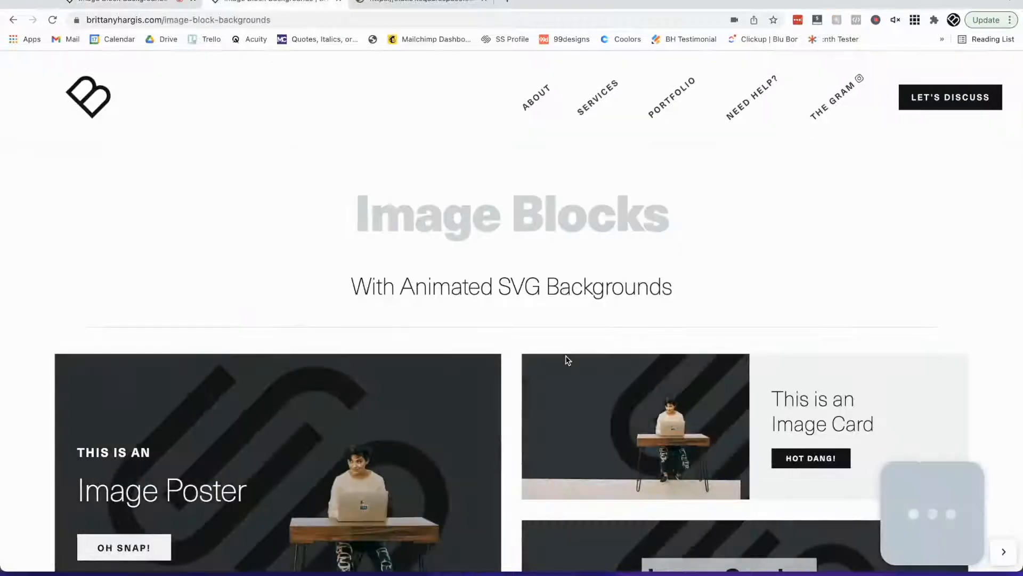
scroll(down, 3)
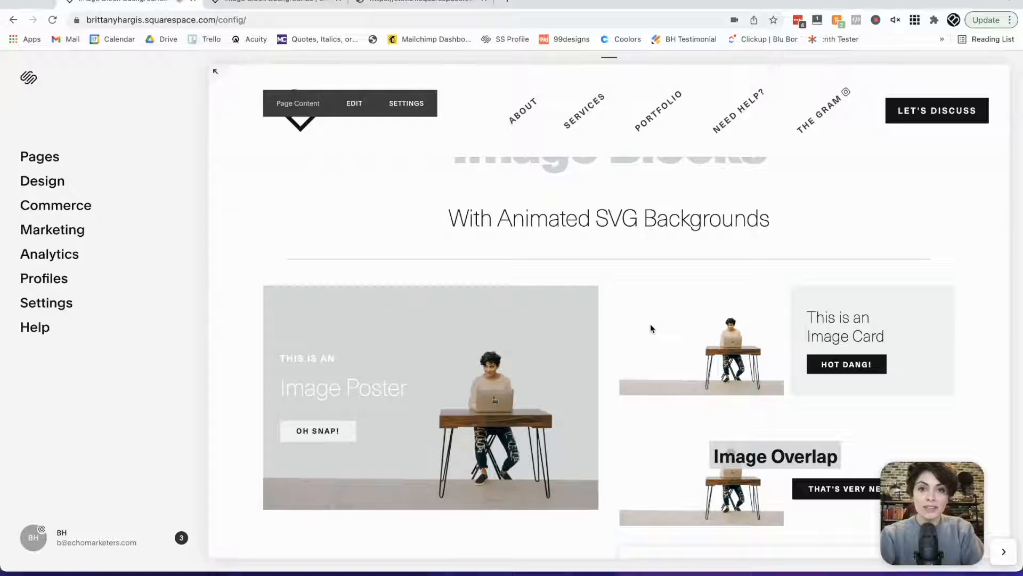
mouse_move(471, 360)
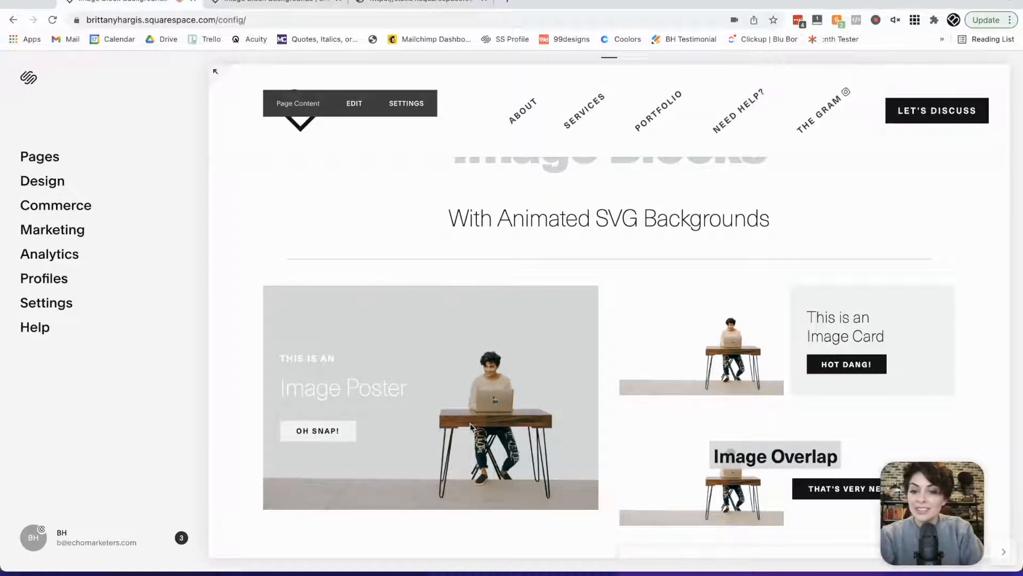
scroll(down, 3)
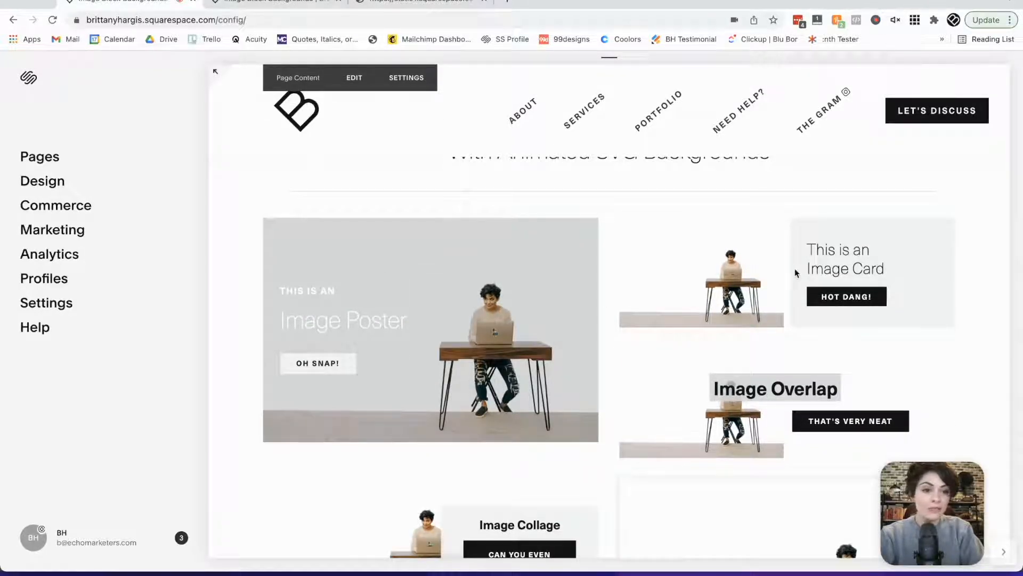
scroll(down, 3)
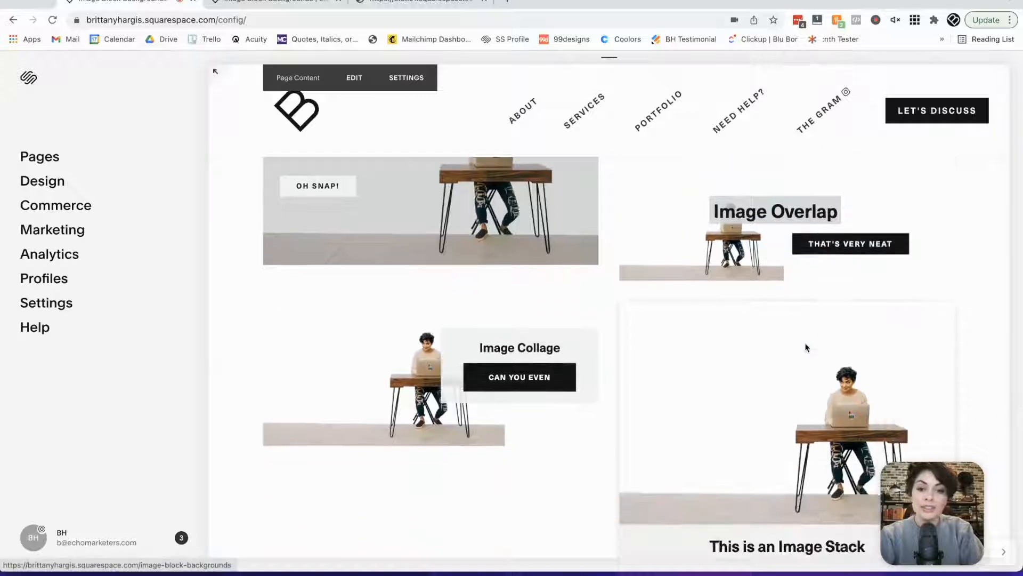
scroll(down, 3)
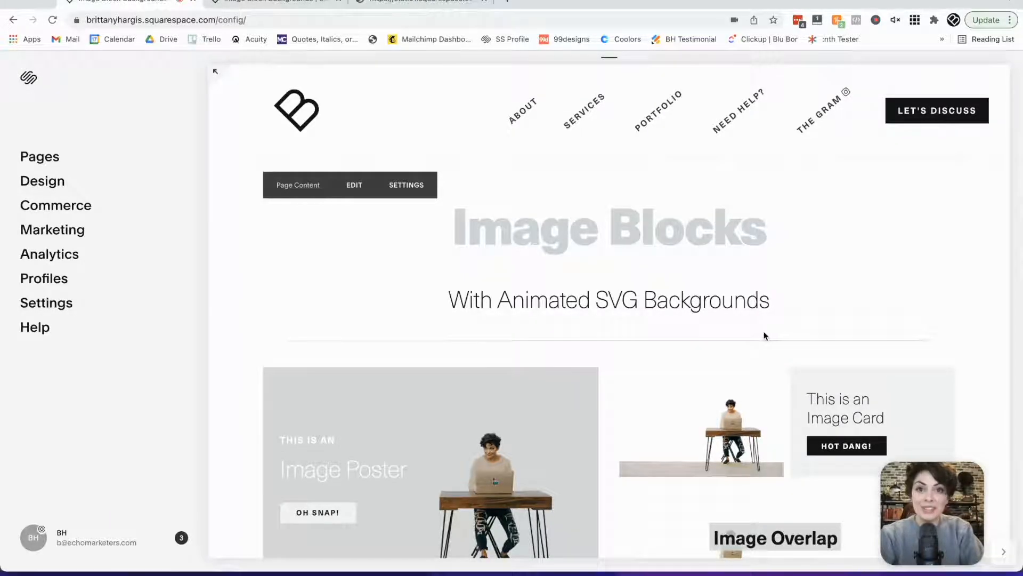
scroll(down, 3)
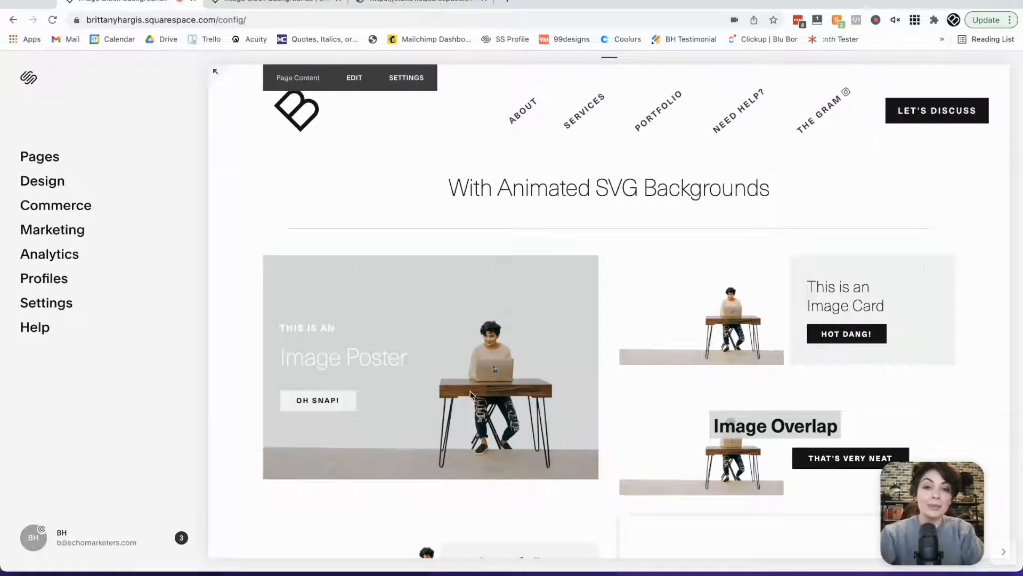
mouse_move(549, 460)
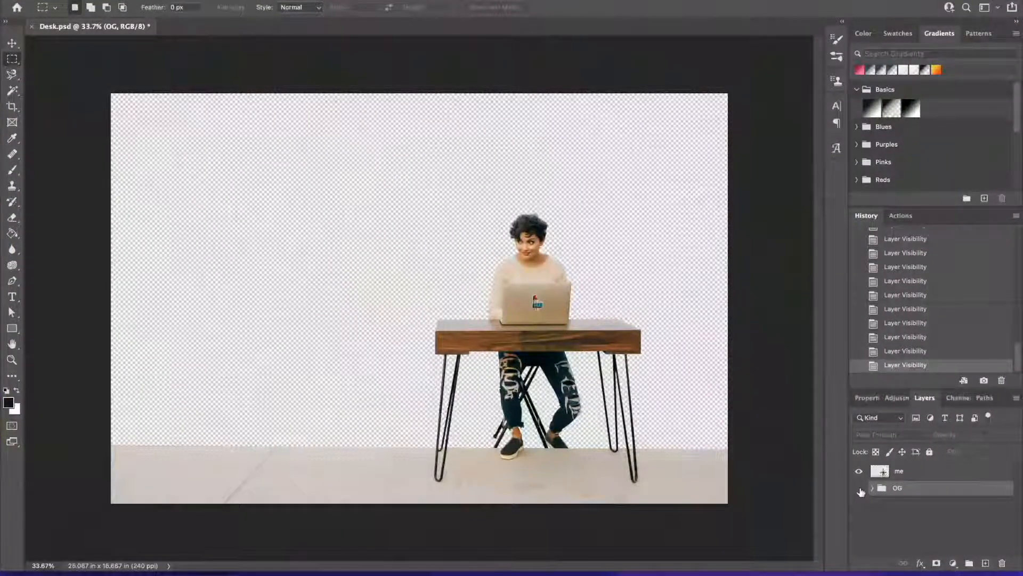
click(860, 493)
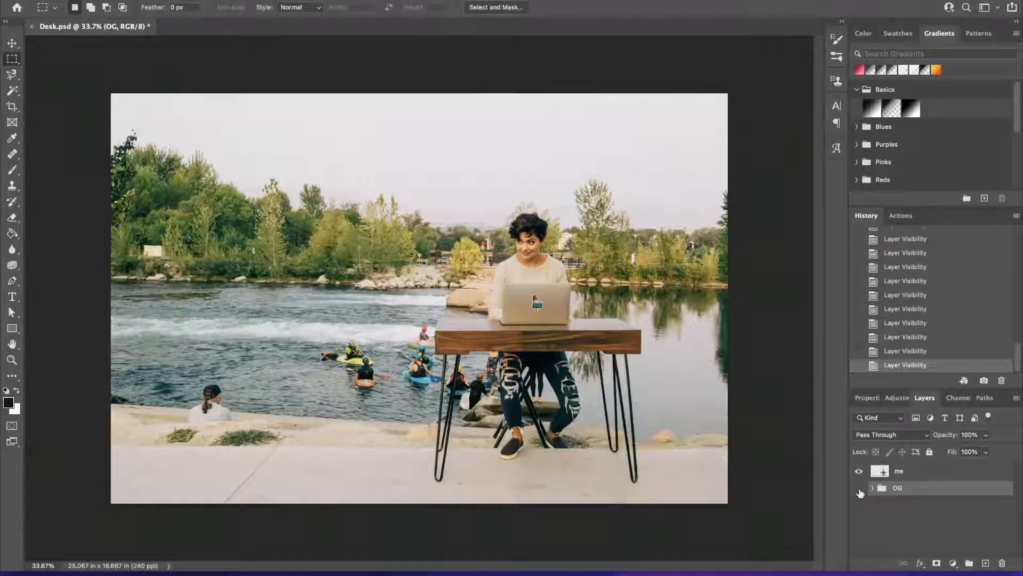
click(858, 490)
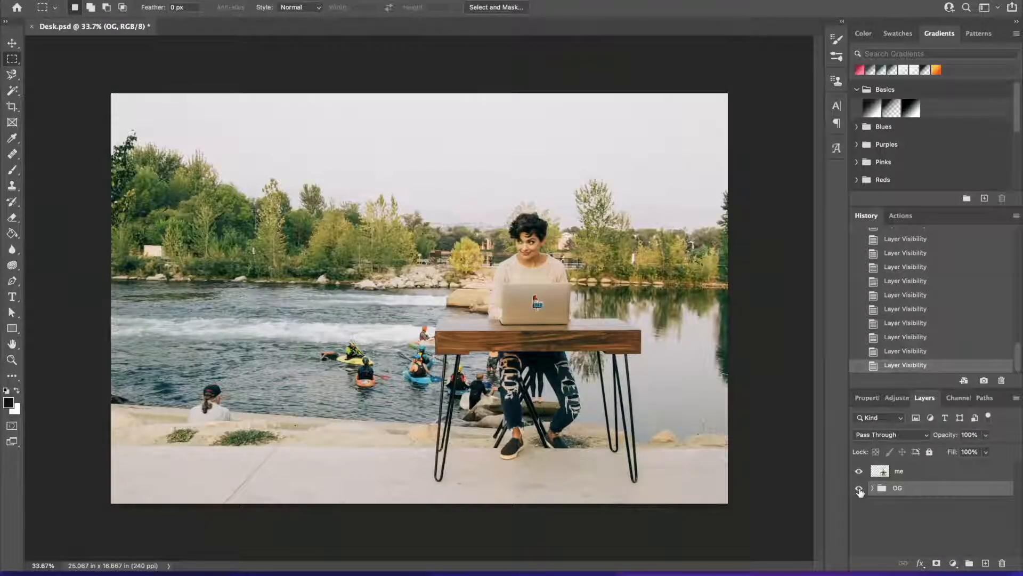
click(858, 488)
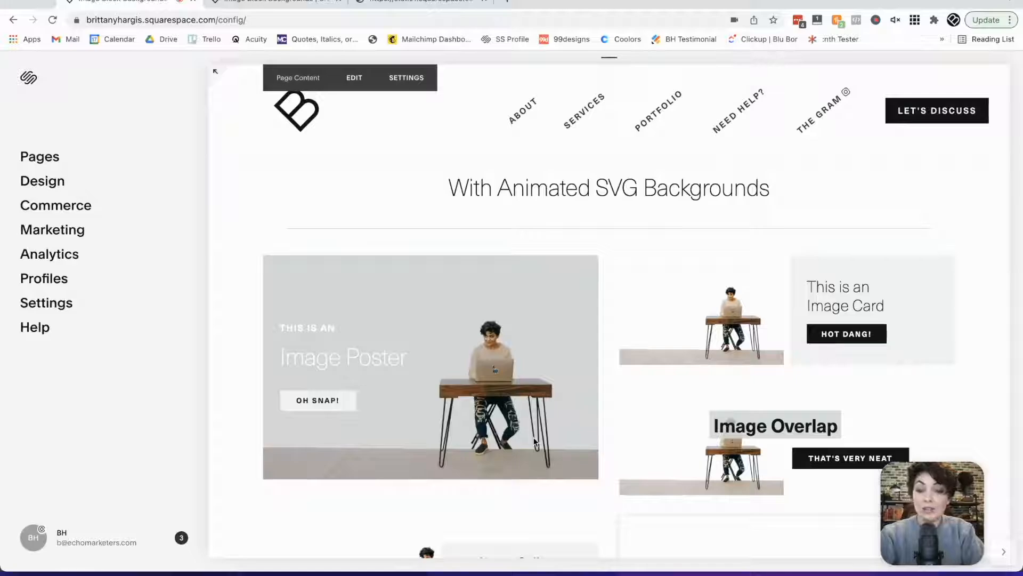
mouse_move(546, 357)
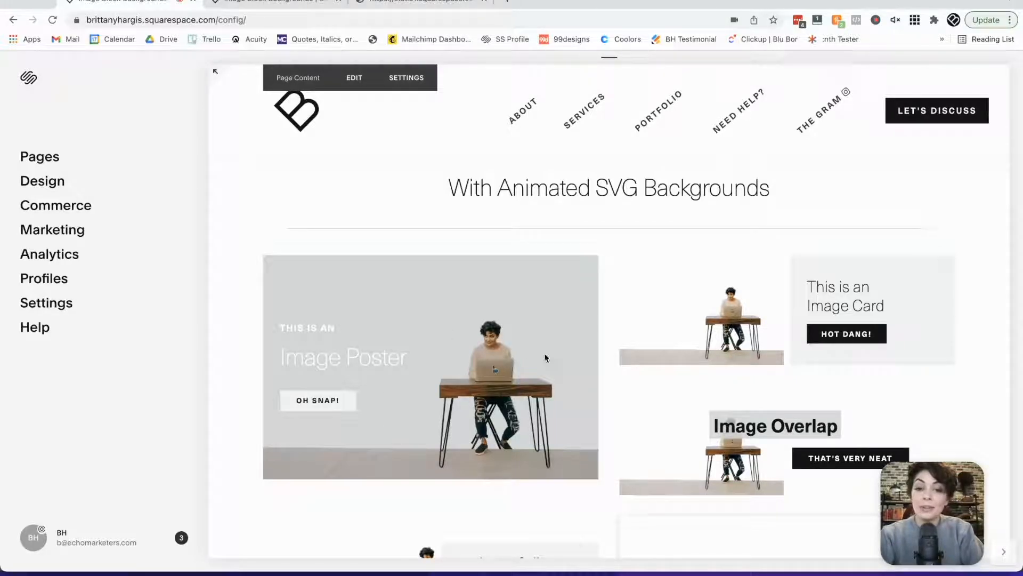
mouse_move(672, 437)
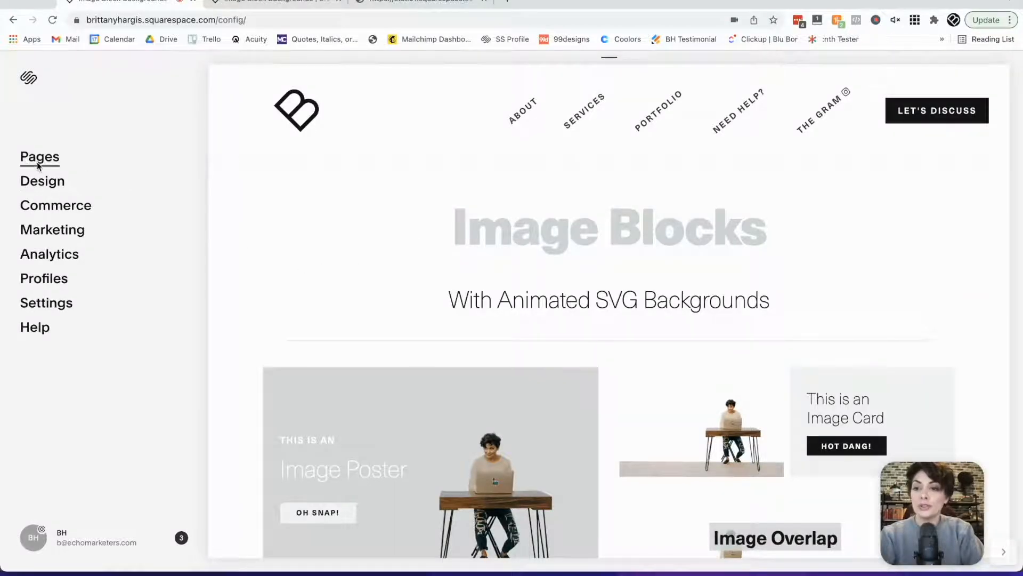
Create a new unlinked link page in Pages and bring up its link editor
click(39, 157)
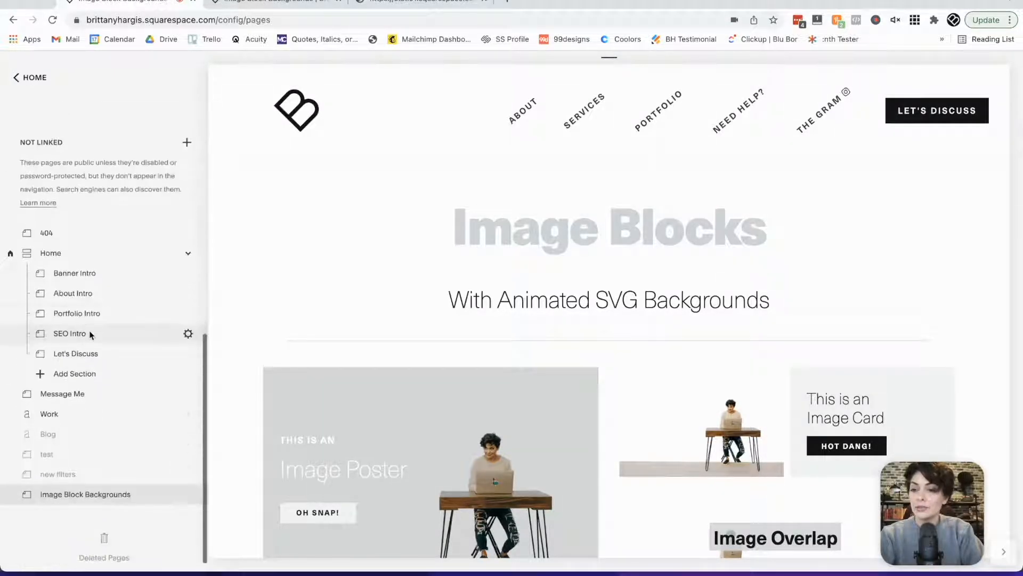
click(186, 142)
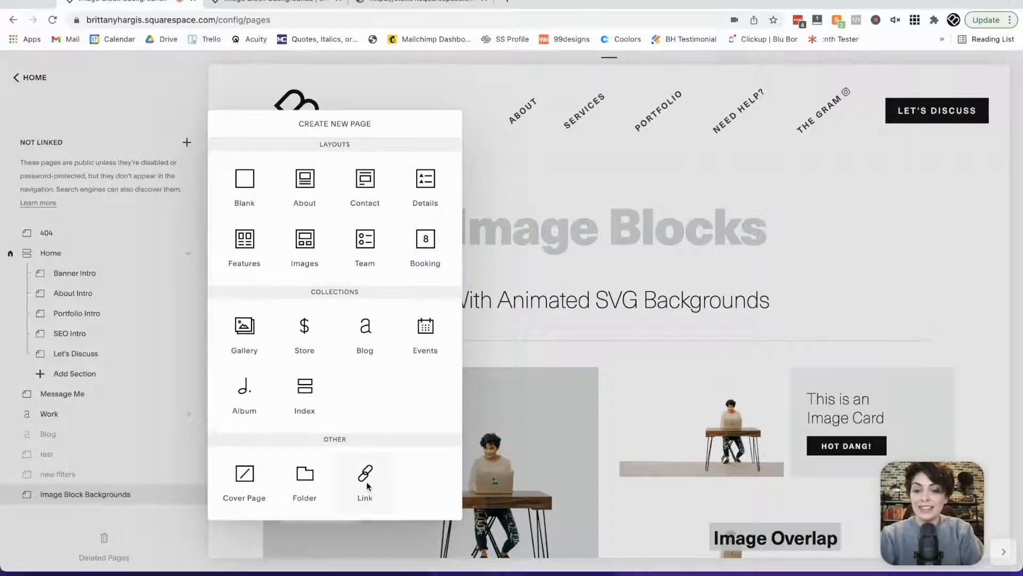
click(364, 480)
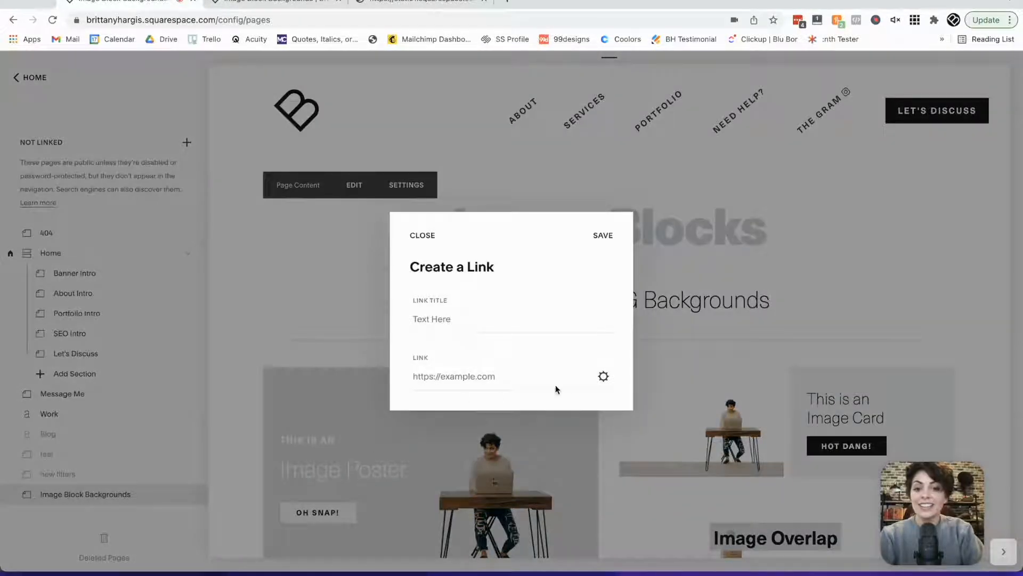
click(602, 376)
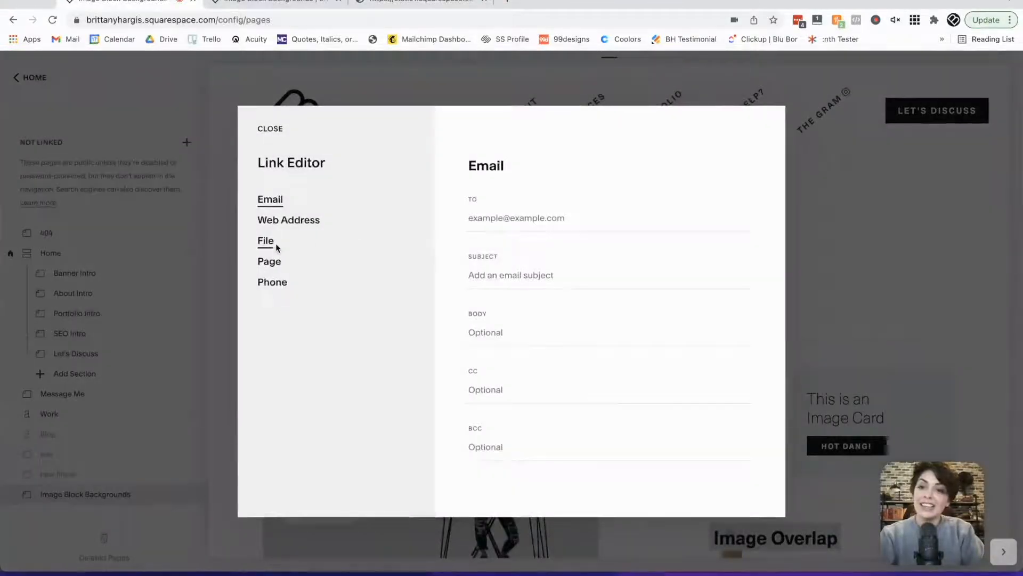
Link it to an uploaded file, uploading and choosing image-block-bkg.svg
click(265, 240)
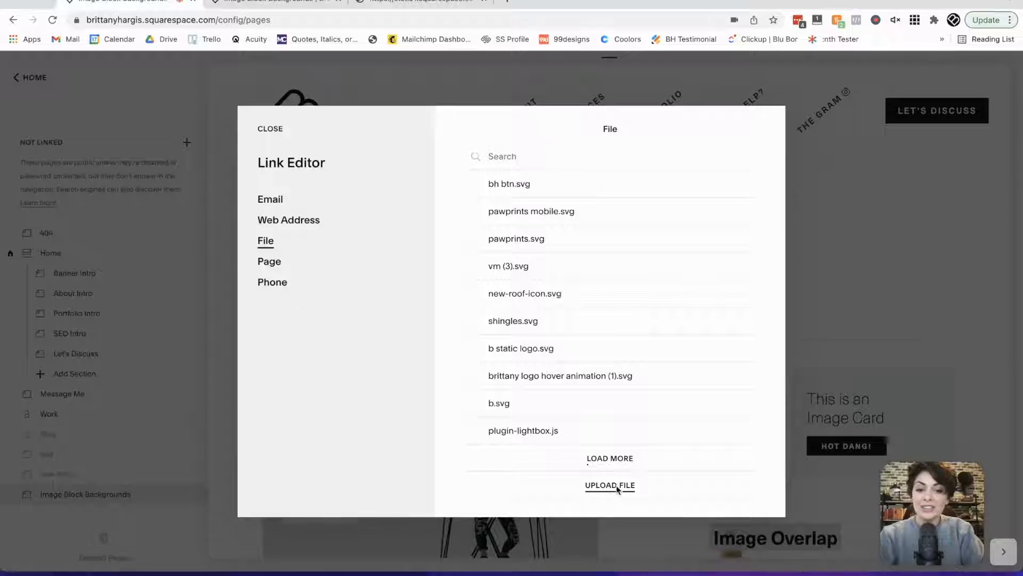
scroll(down, 3)
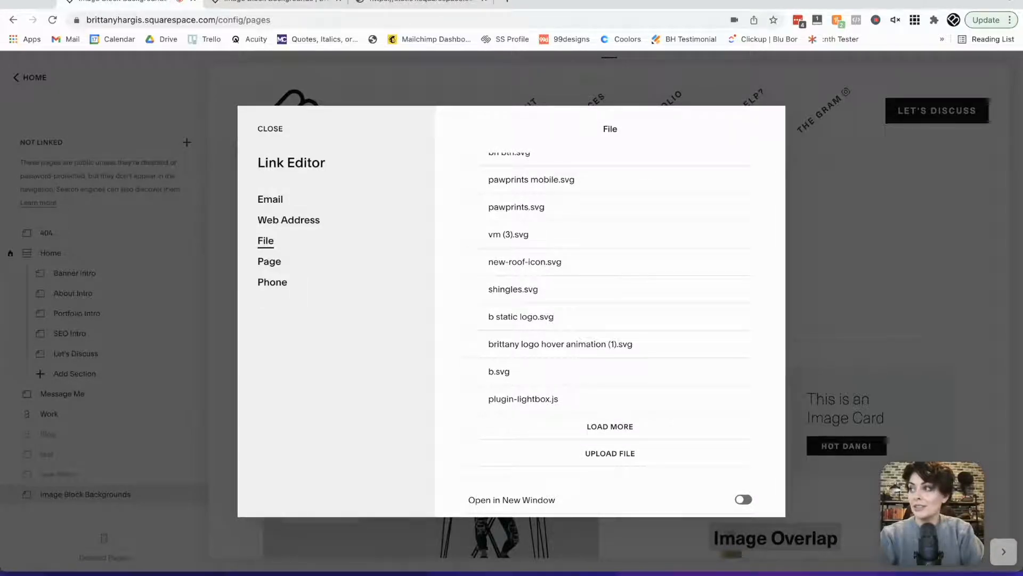
click(608, 453)
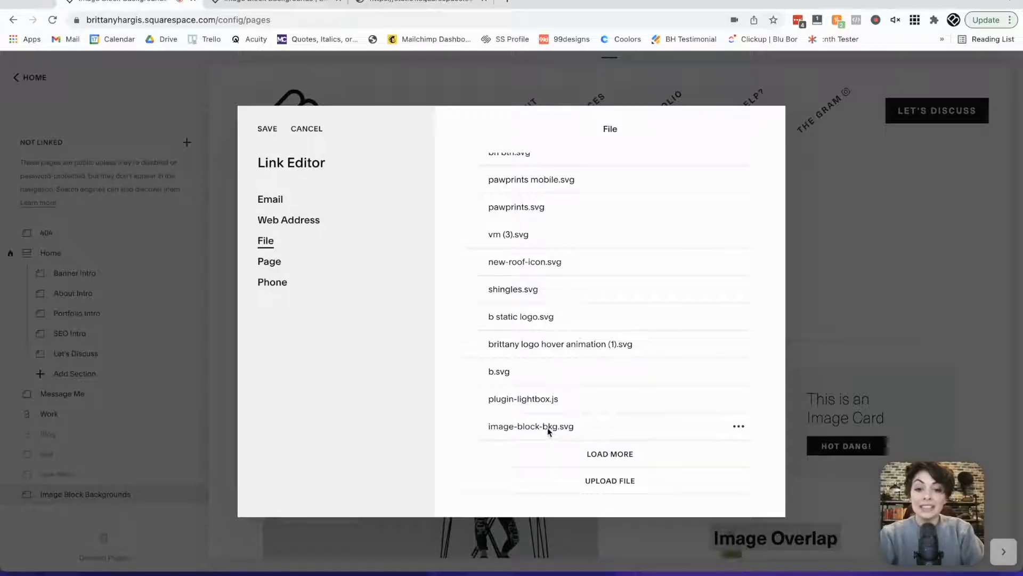
click(531, 426)
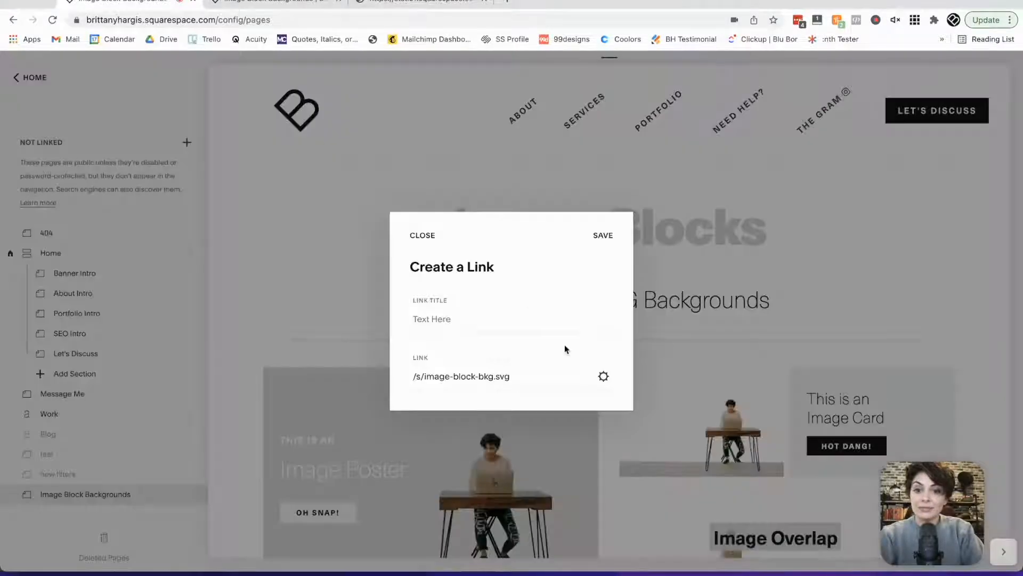
Copy the /s/image-block-bkg.svg link address, close the dialog and return Home
triple_click(461, 376)
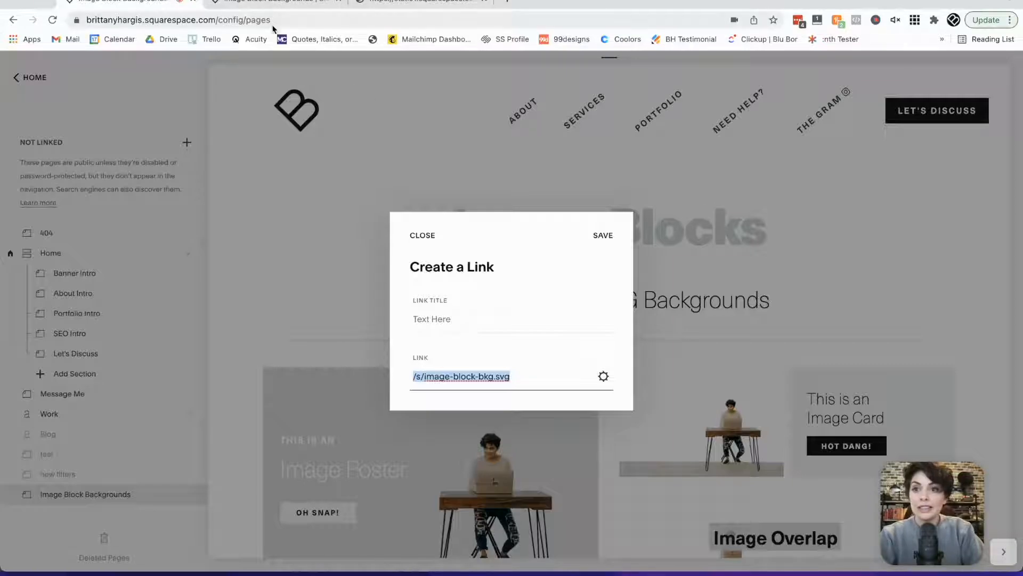
click(176, 20)
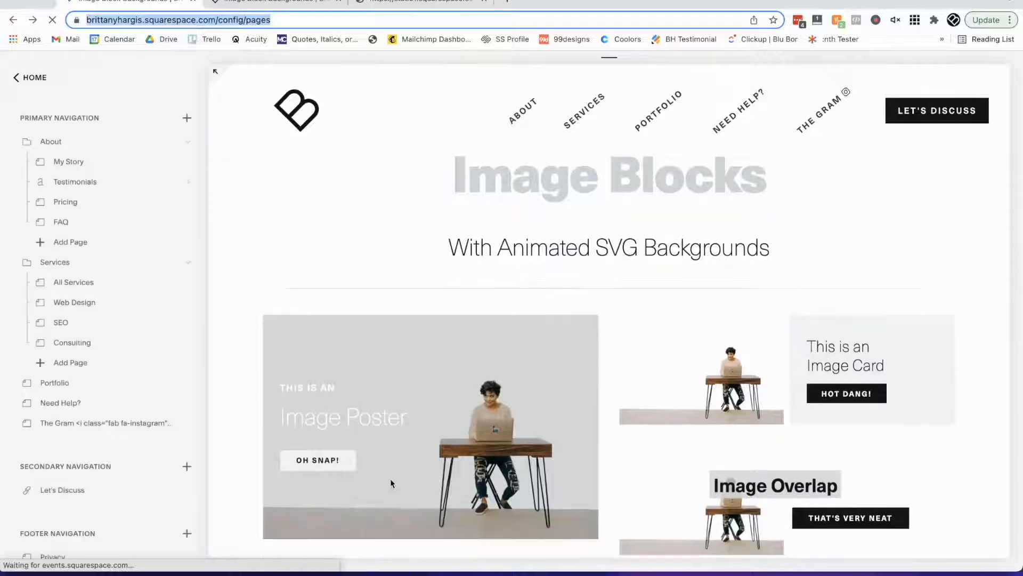
scroll(down, 3)
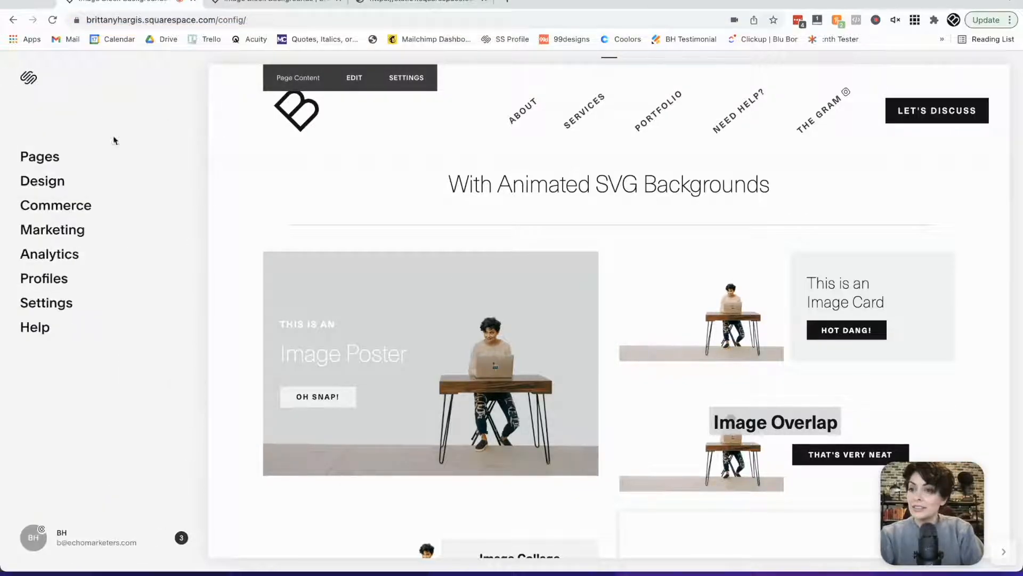
Go to Design > Custom CSS and paste the background url template rule at line 1
click(42, 181)
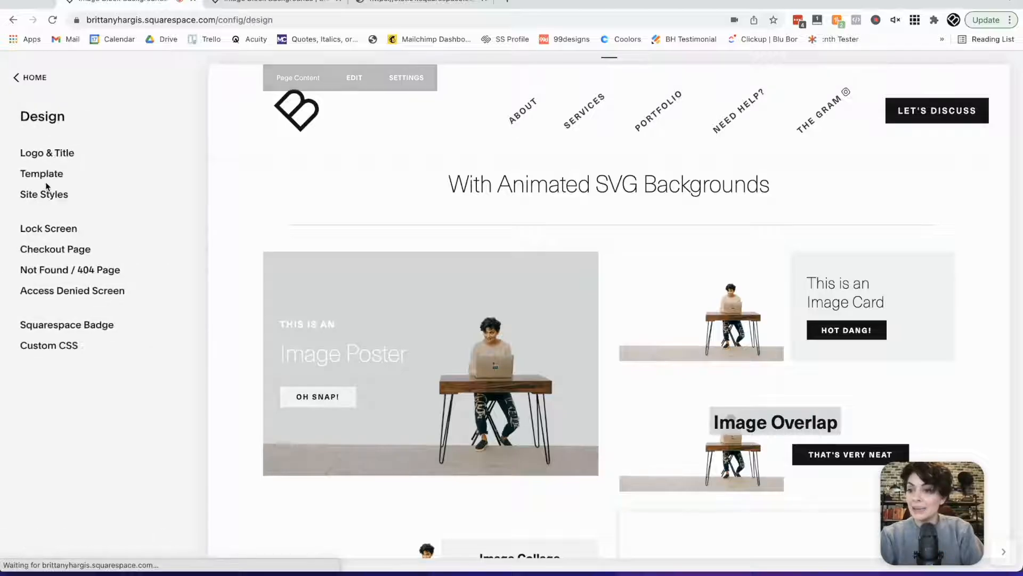
click(49, 345)
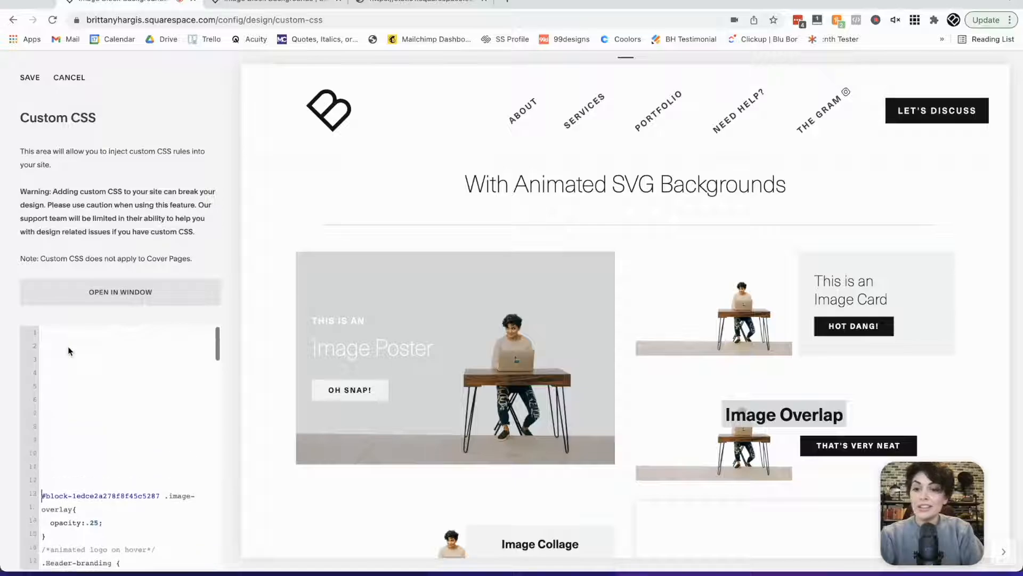
scroll(down, 3)
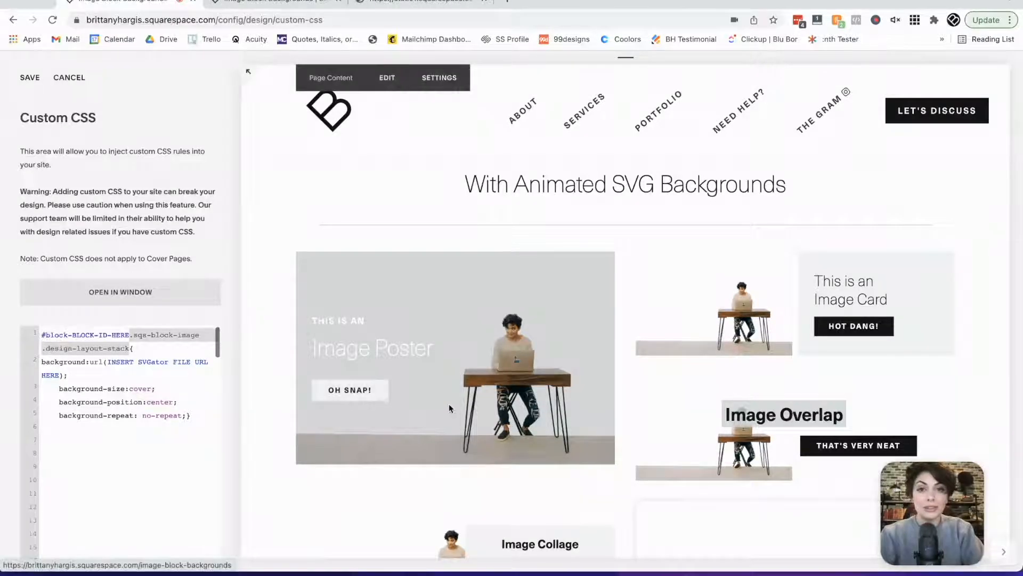
scroll(down, 3)
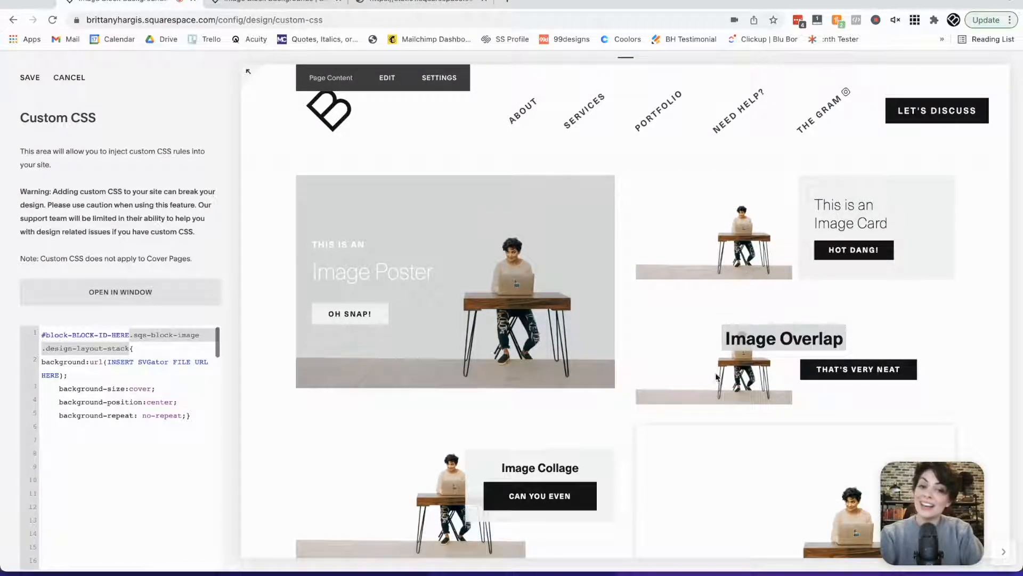
scroll(down, 3)
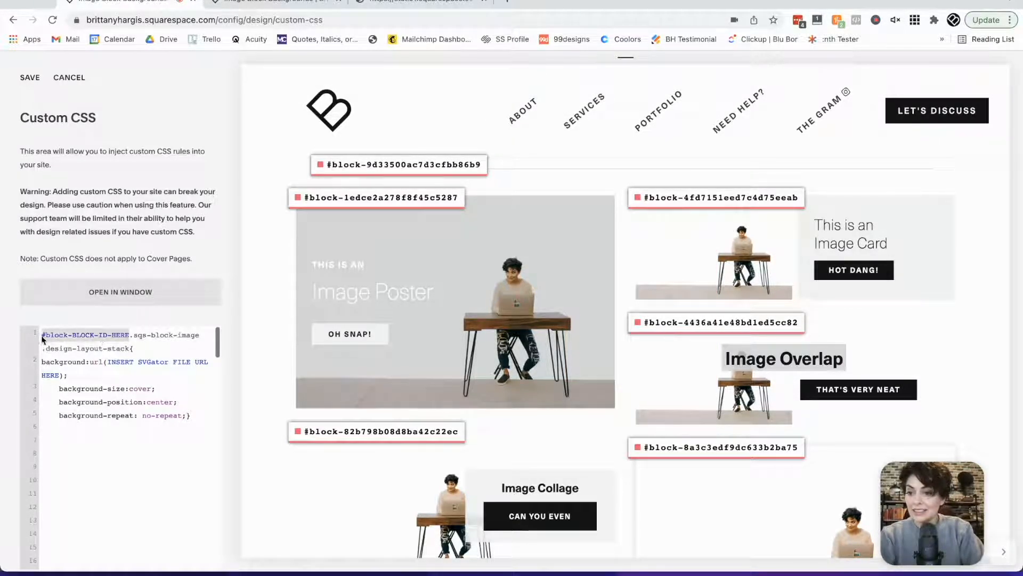
Set the rule's selector to #block-1edce2a278f8f45c5287 with layout-poster and select the URL placeholder
text(#block-1edce2a278f8f45c5287)
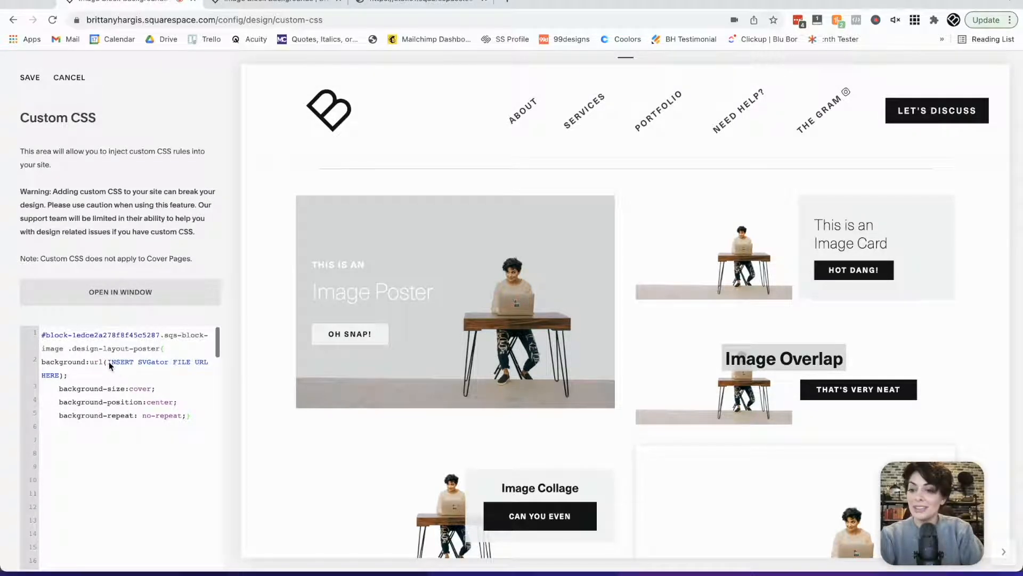
drag(109, 361, 58, 374)
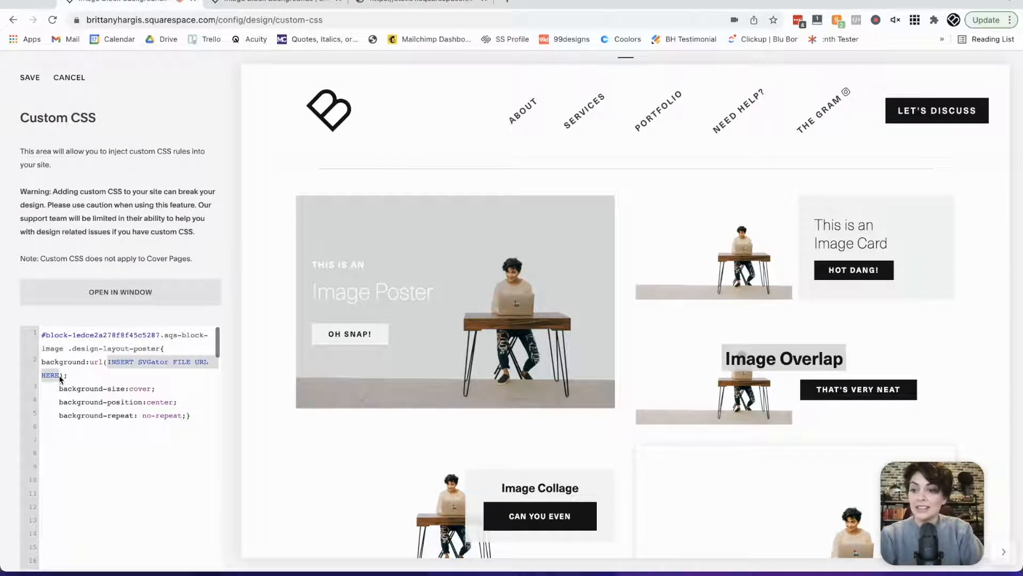
mouse_move(329, 109)
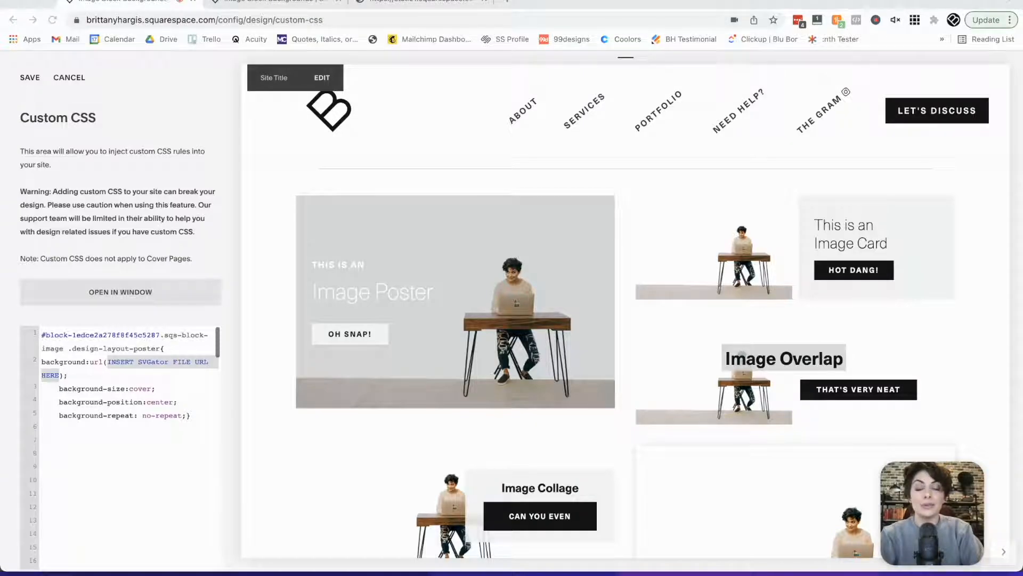